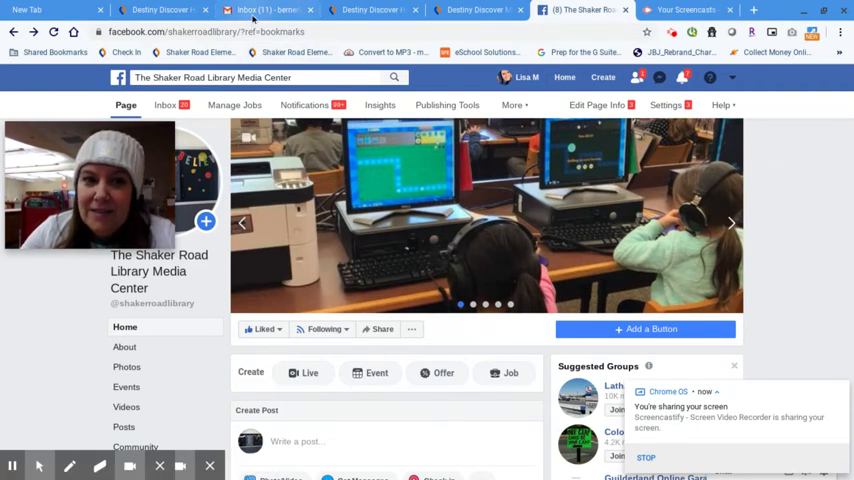
# Switch to Gmail and open the no-subject librarian email containing the forms.gle link.
pyautogui.click(265, 10)
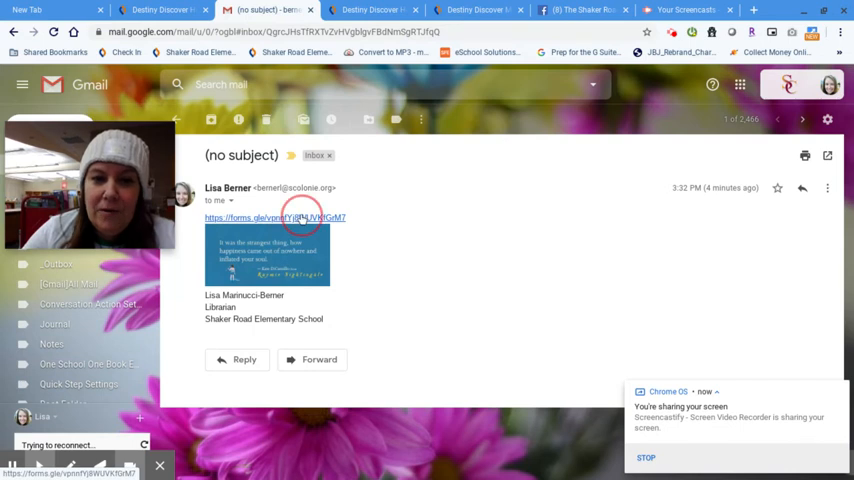
# Follow the forms.gle link and scroll through the Shaker Road Families form instructions.
pyautogui.click(274, 217)
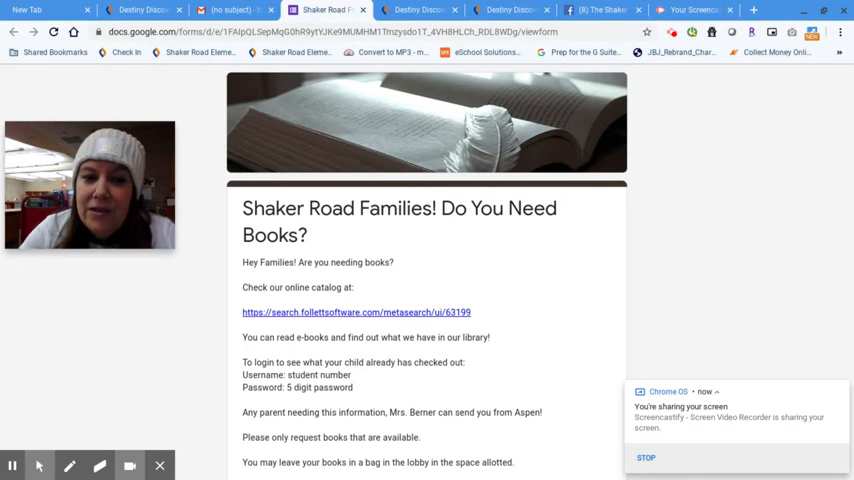
pyautogui.scroll(-3)
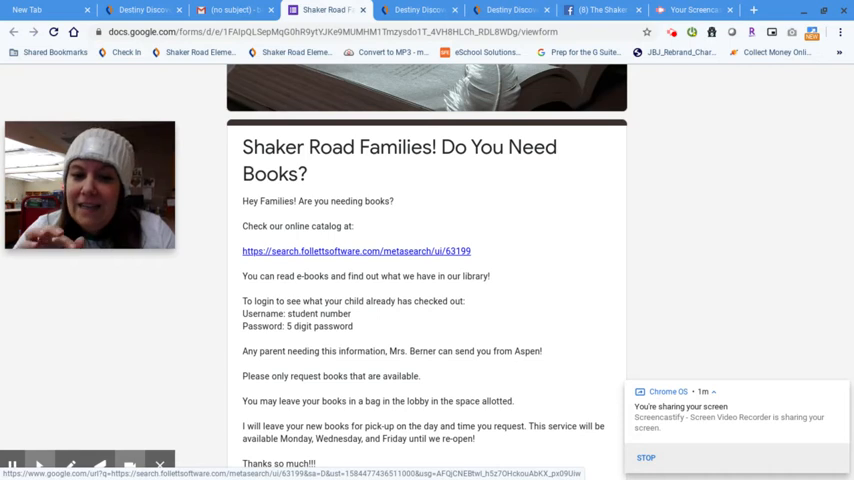
# Open the search.follettsoftware.com catalog and scroll through Popular Titles, Topics and eBooks.
pyautogui.click(356, 251)
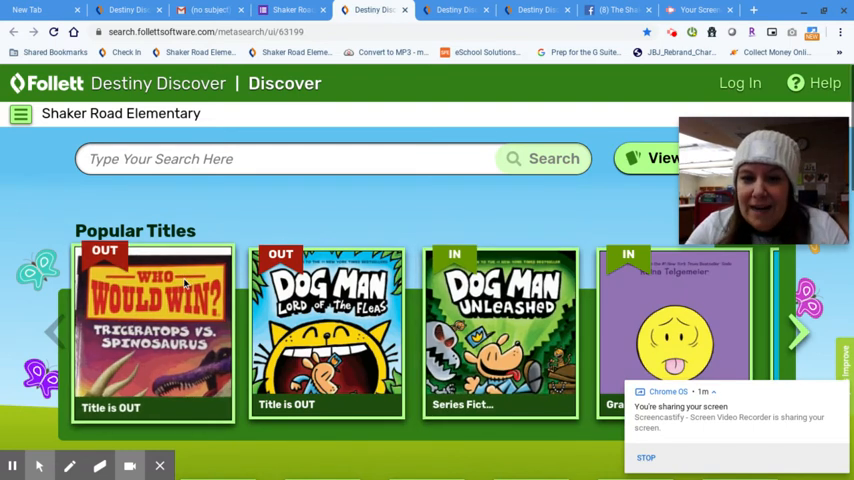
pyautogui.scroll(-3)
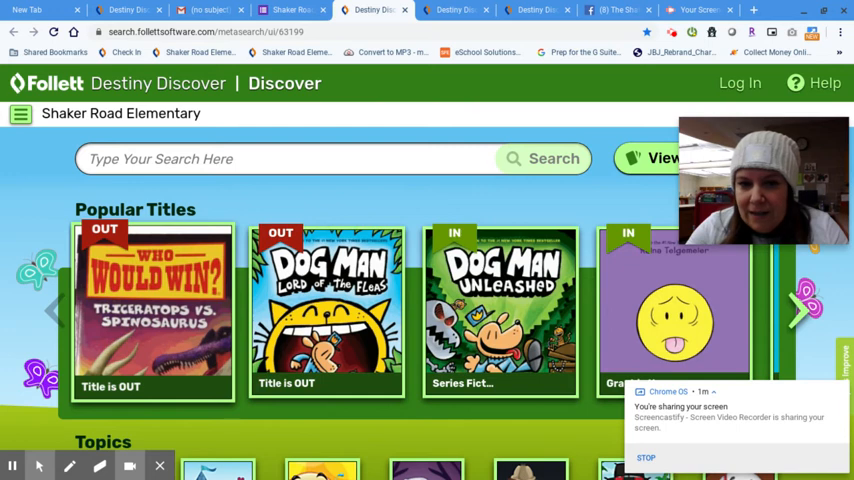
pyautogui.scroll(-3)
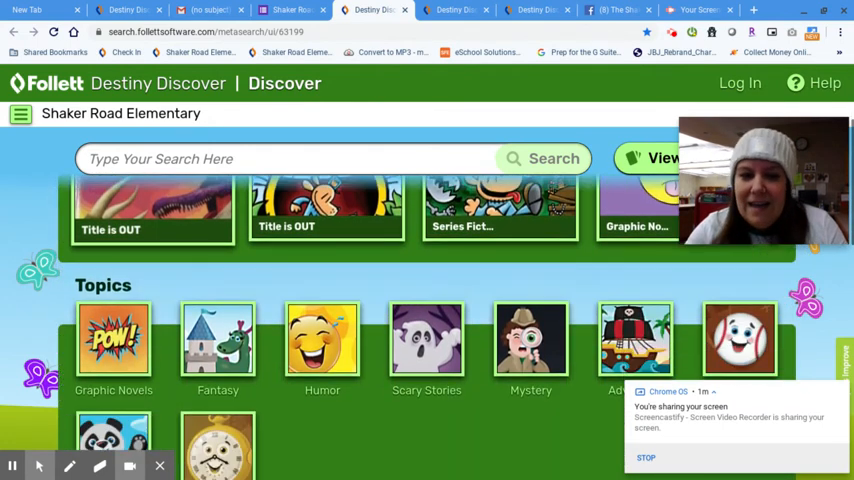
pyautogui.scroll(-3)
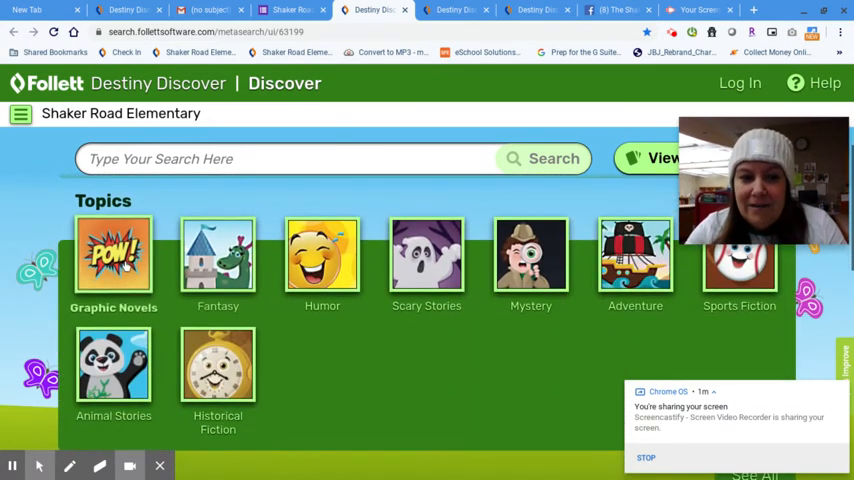
pyautogui.scroll(-3)
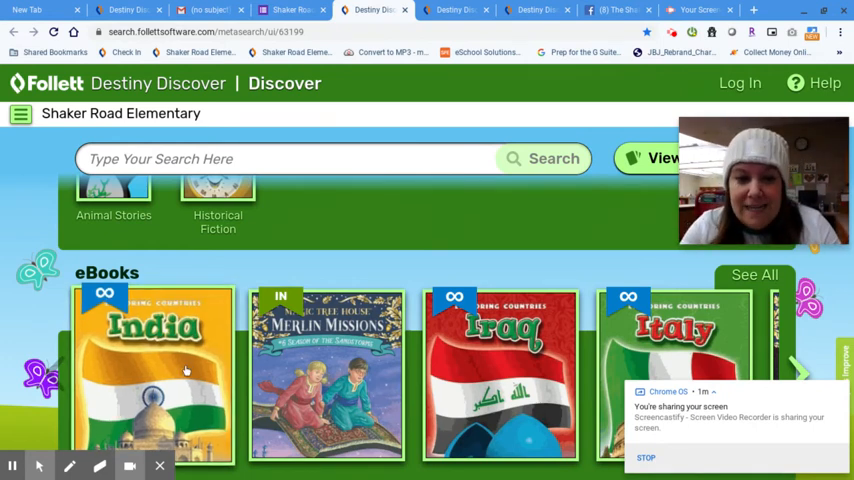
pyautogui.scroll(-3)
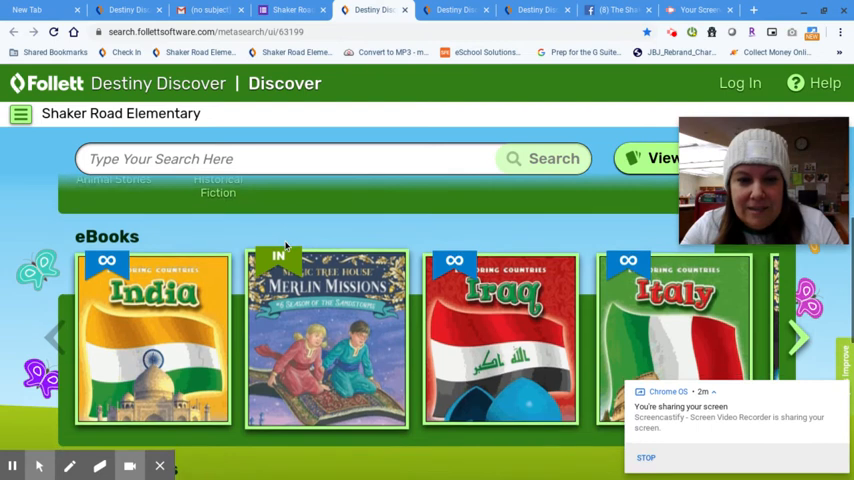
pyautogui.scroll(-3)
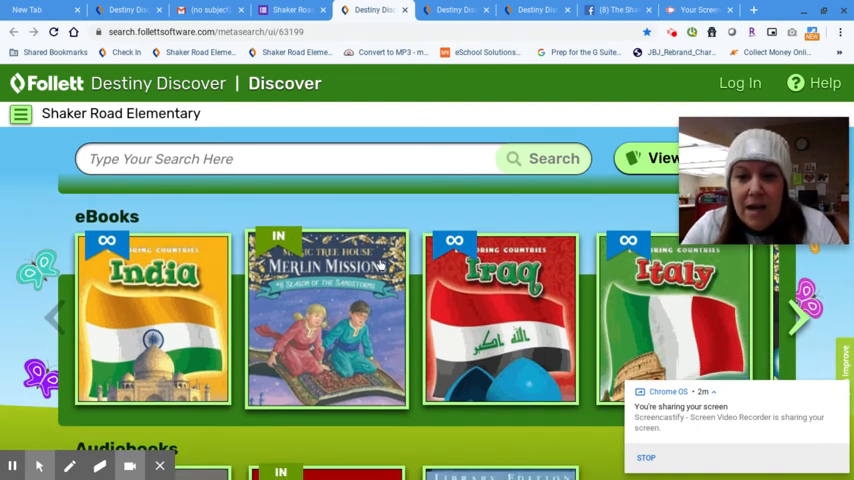
pyautogui.moveTo(310, 293)
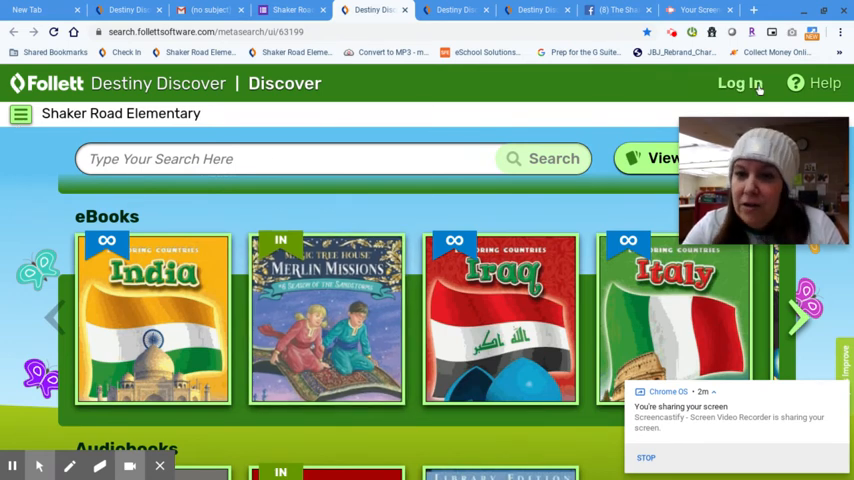
# Log in with username 200 and the student password, then submit.
pyautogui.click(740, 83)
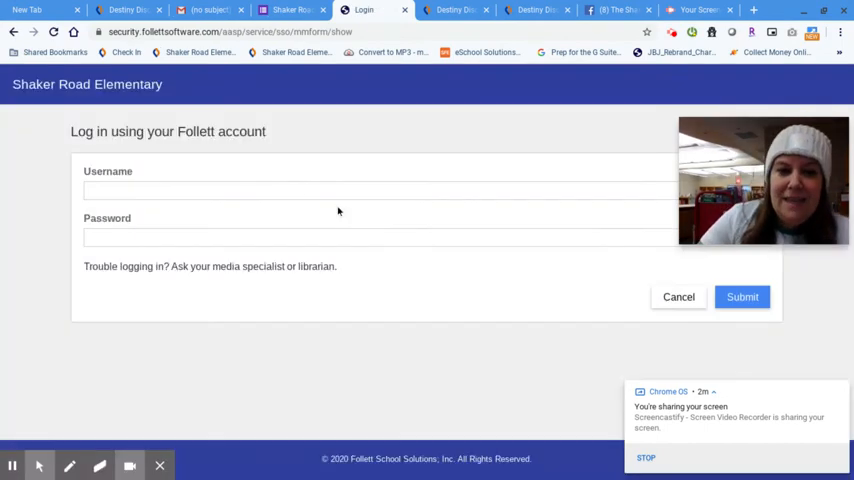
pyautogui.click(300, 191)
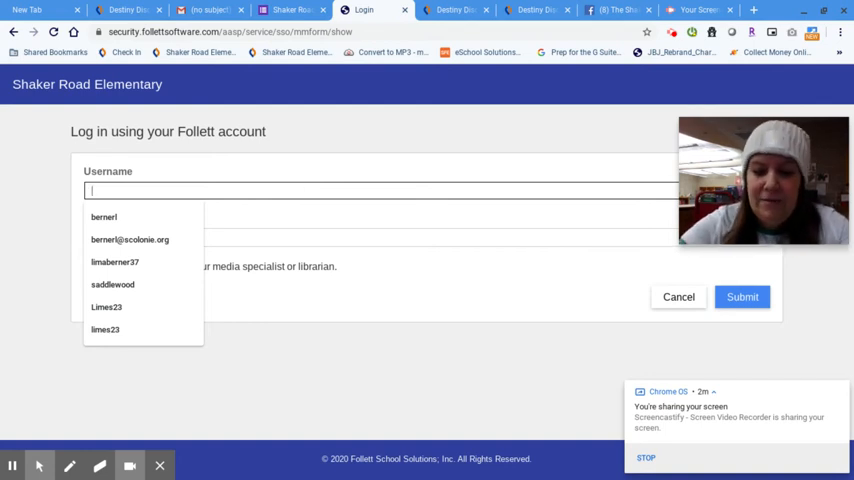
pyautogui.write('20041')
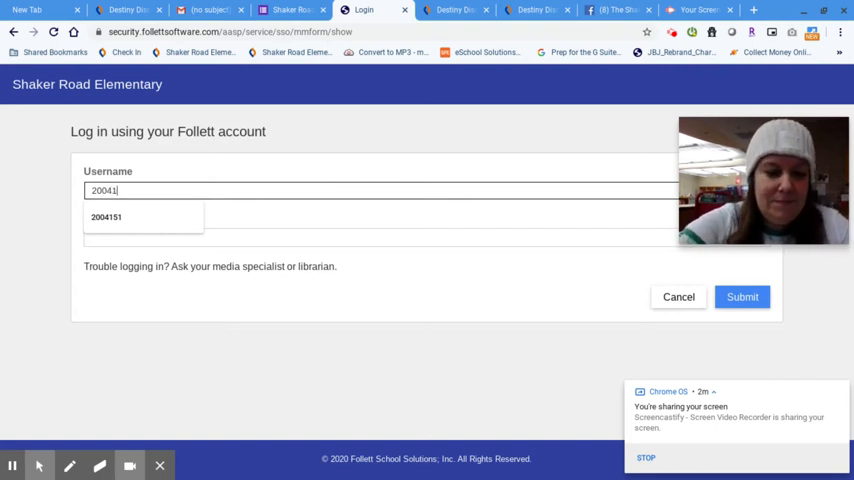
pyautogui.click(106, 217)
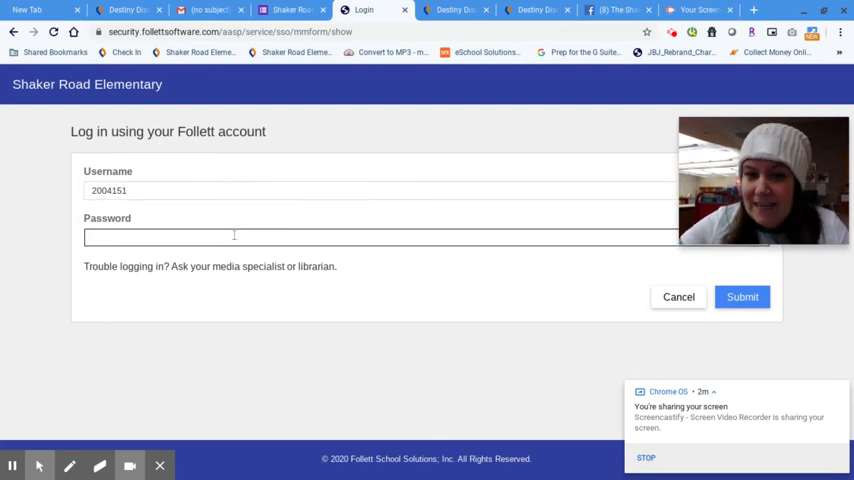
pyautogui.write('•')
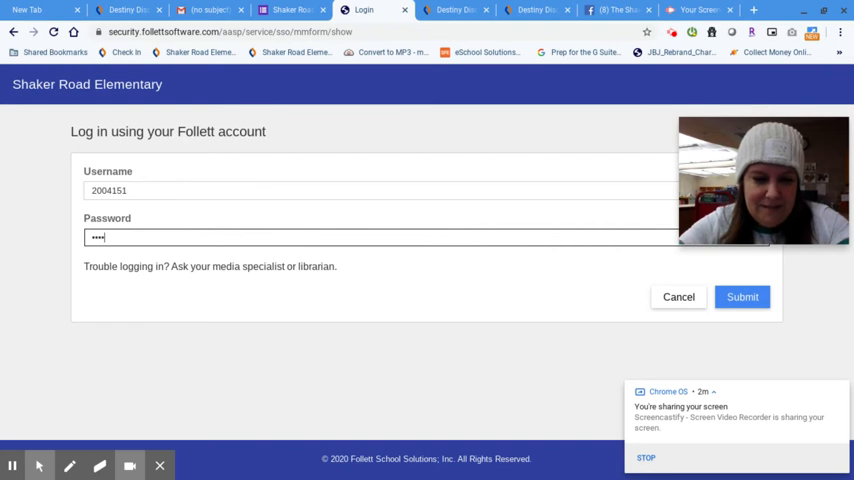
pyautogui.write('•')
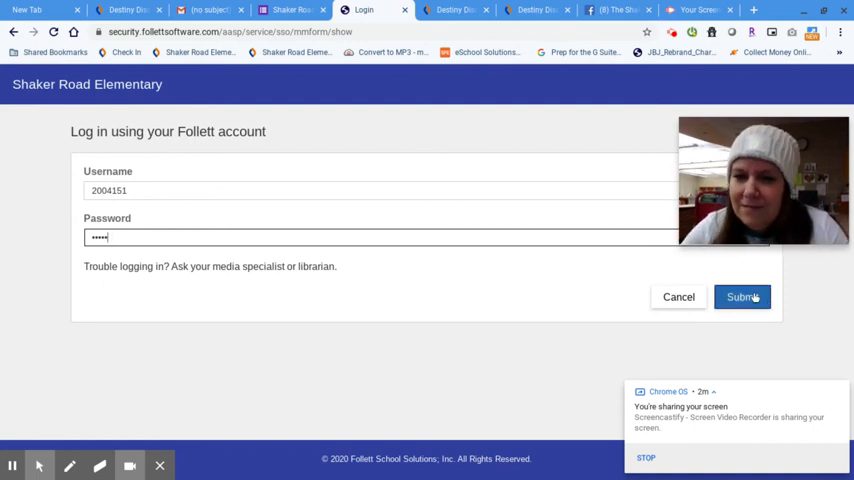
pyautogui.click(742, 296)
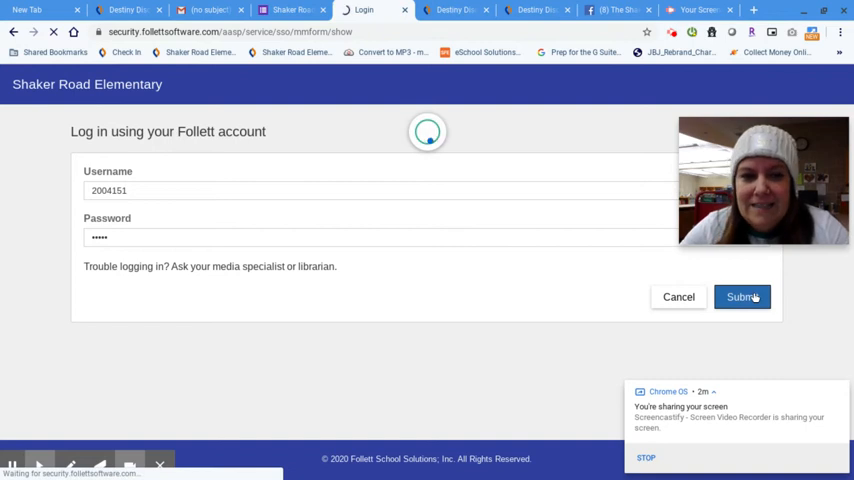
# Open My Stuff from the hamburger menu to view the three checked-out books.
pyautogui.click(742, 296)
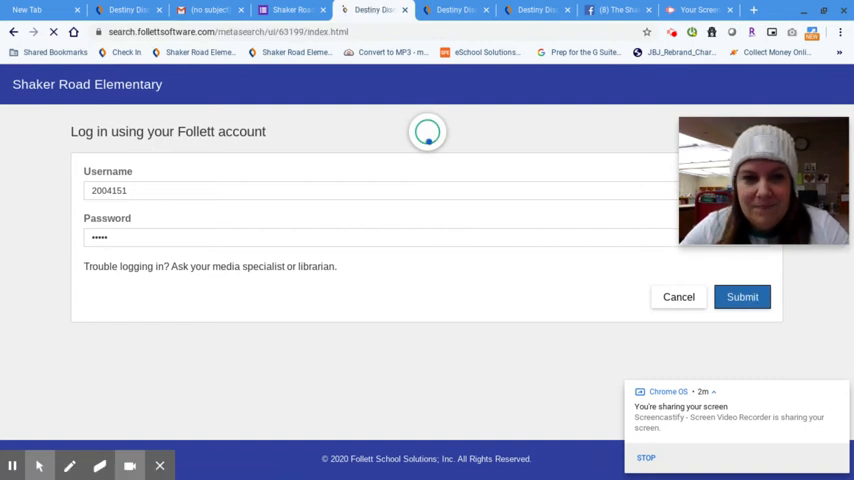
pyautogui.click(742, 296)
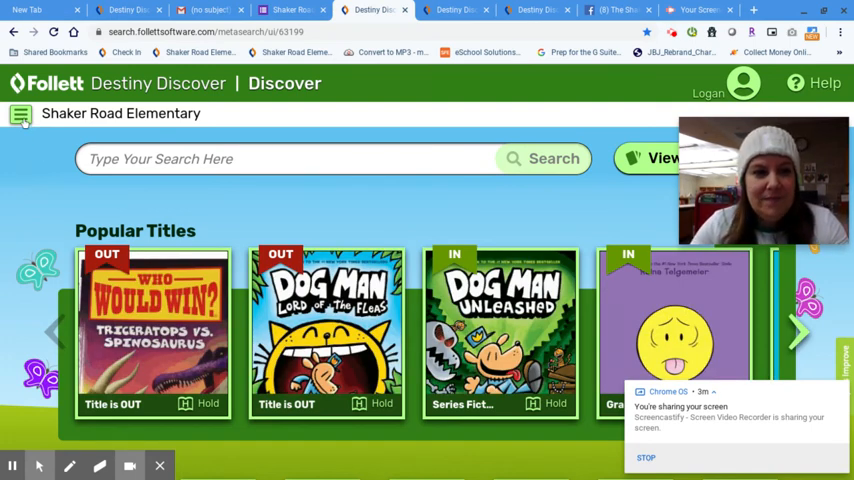
pyautogui.click(21, 114)
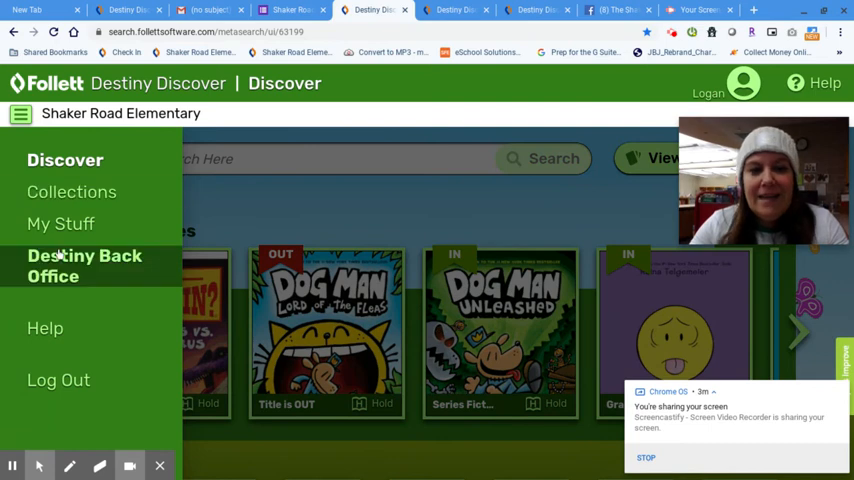
pyautogui.moveTo(61, 223)
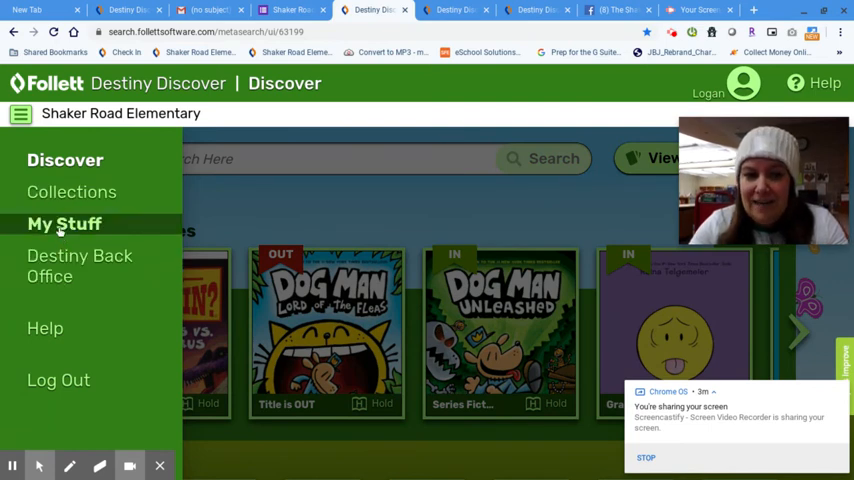
pyautogui.click(64, 223)
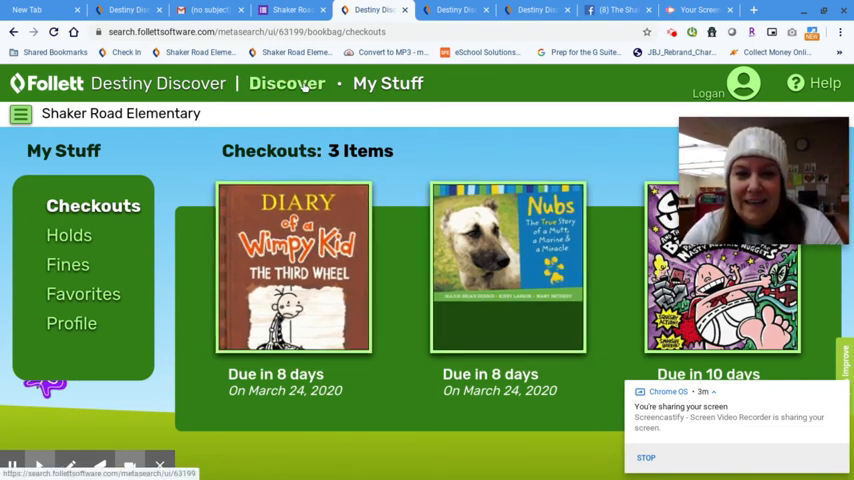
# Return to the Discover home page via the breadcrumb and scroll to Topics.
pyautogui.click(288, 83)
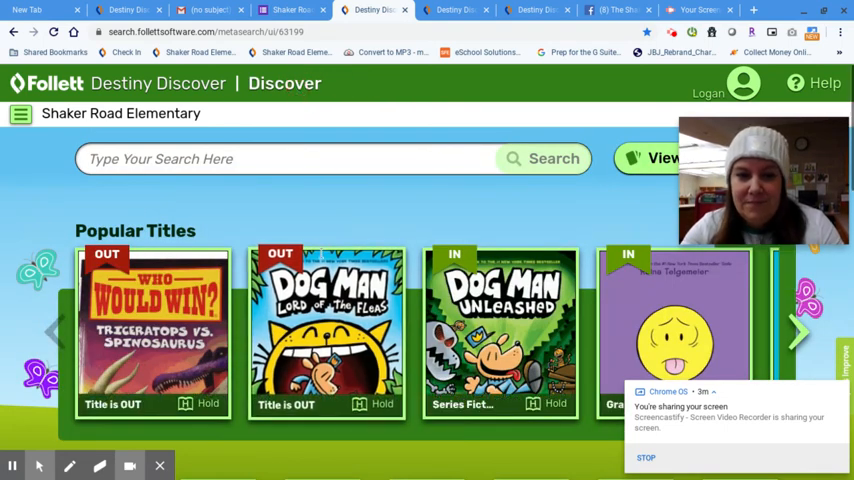
pyautogui.scroll(-3)
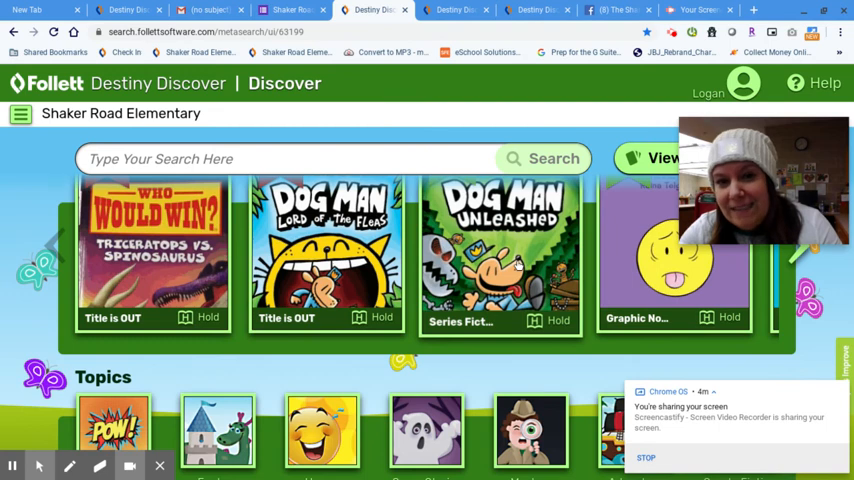
pyautogui.moveTo(450, 10)
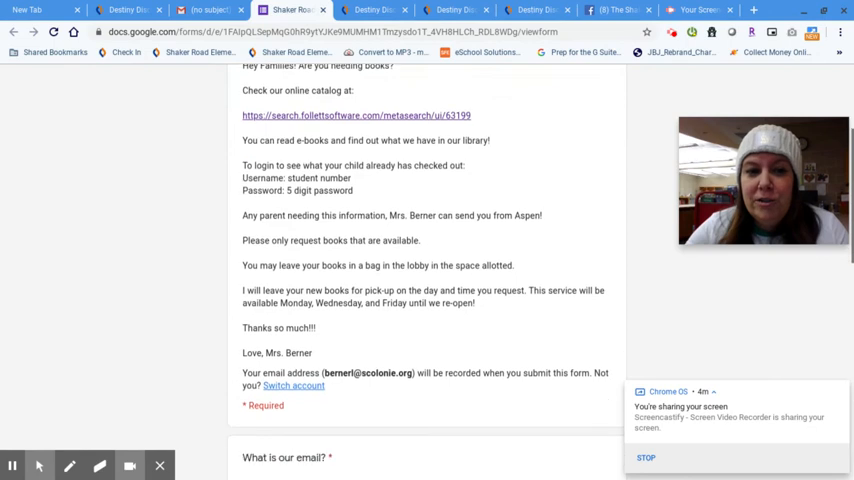
# Scroll the book-request form to the email, child's name, books and pickup questions.
pyautogui.scroll(-3)
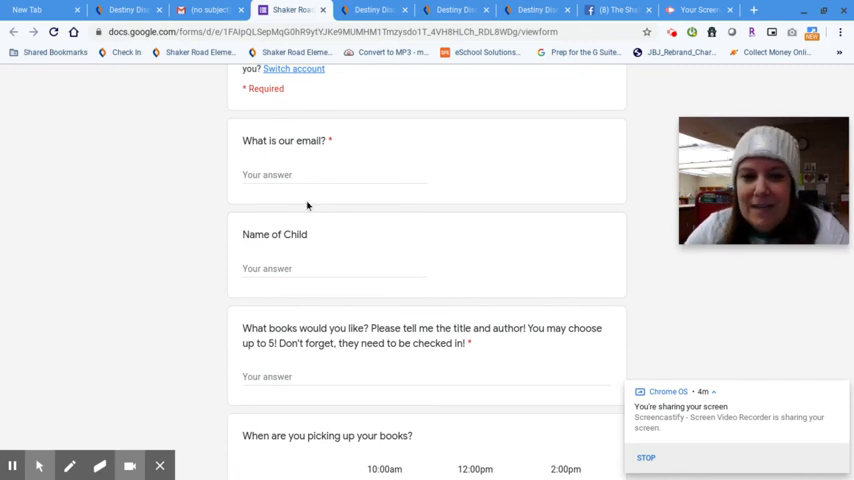
pyautogui.scroll(-3)
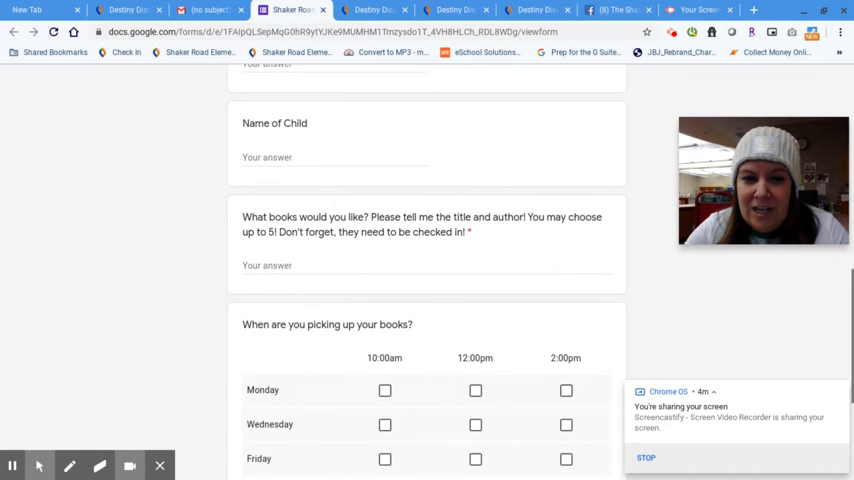
pyautogui.scroll(-3)
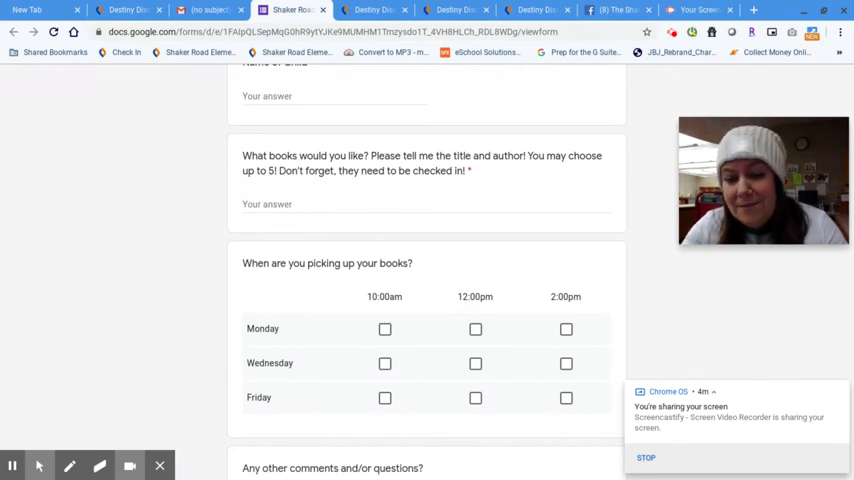
# Enter 'Dog Man Unleashed' in the 'What books would you like?' field.
pyautogui.click(307, 204)
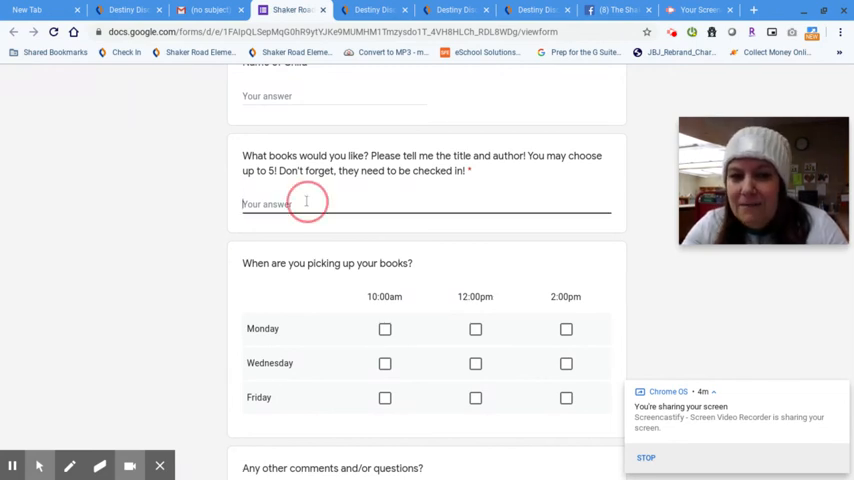
pyautogui.write('D')
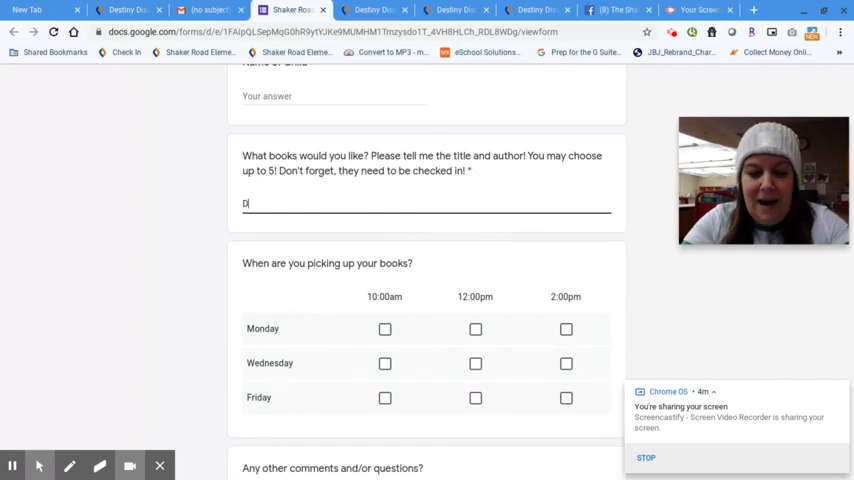
pyautogui.write('og Man')
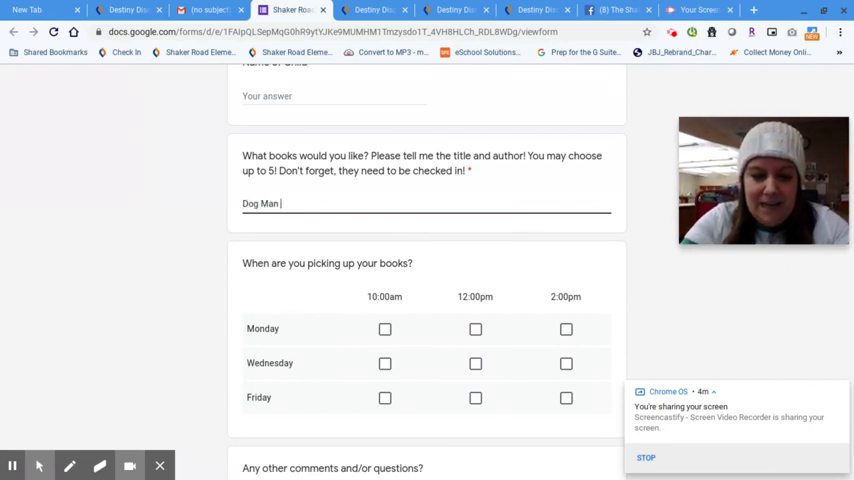
pyautogui.write('Unleashed')
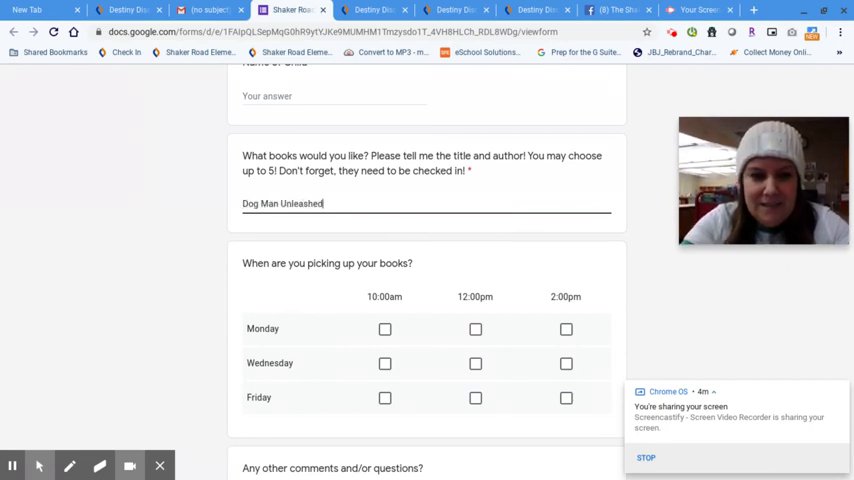
# Scroll down through the rest of the form, then back up to the title.
pyautogui.scroll(-3)
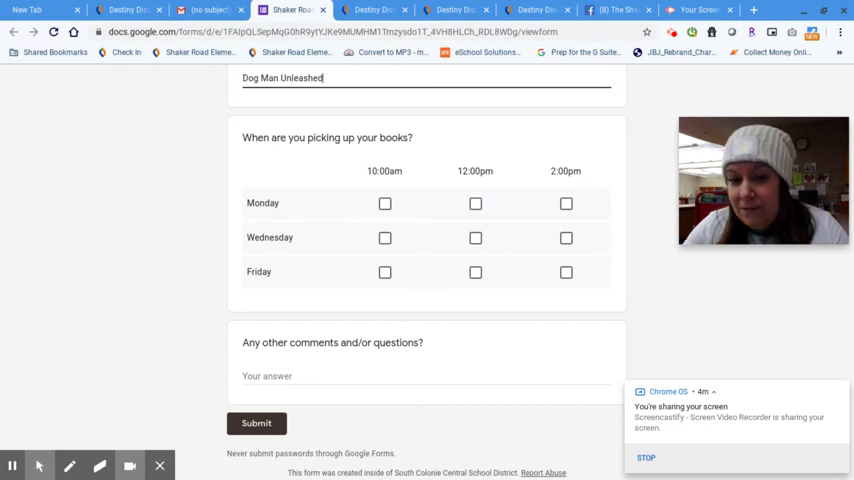
pyautogui.scroll(-3)
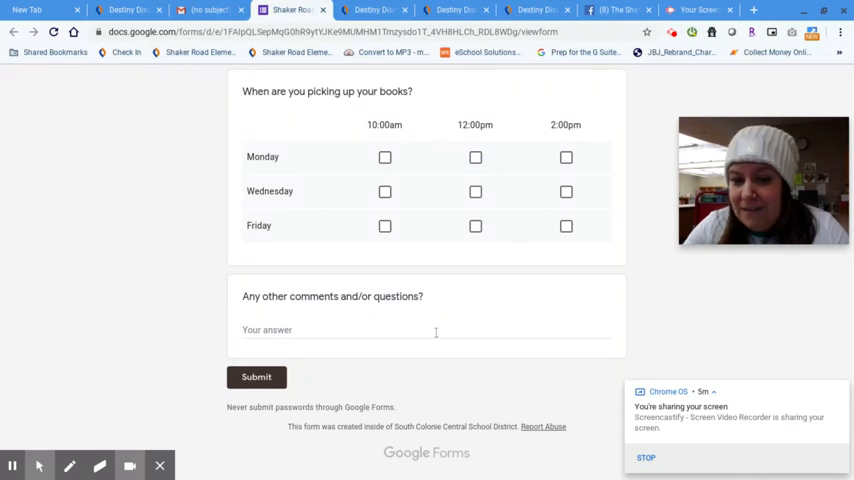
pyautogui.scroll(-3)
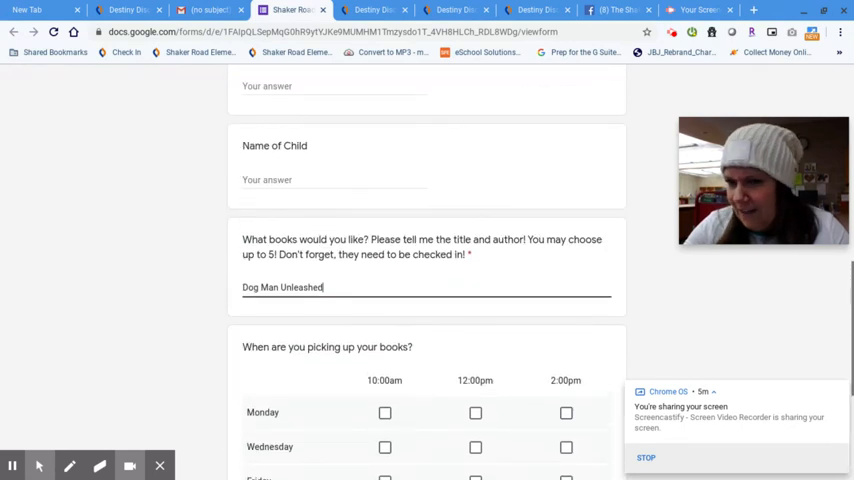
pyautogui.scroll(3)
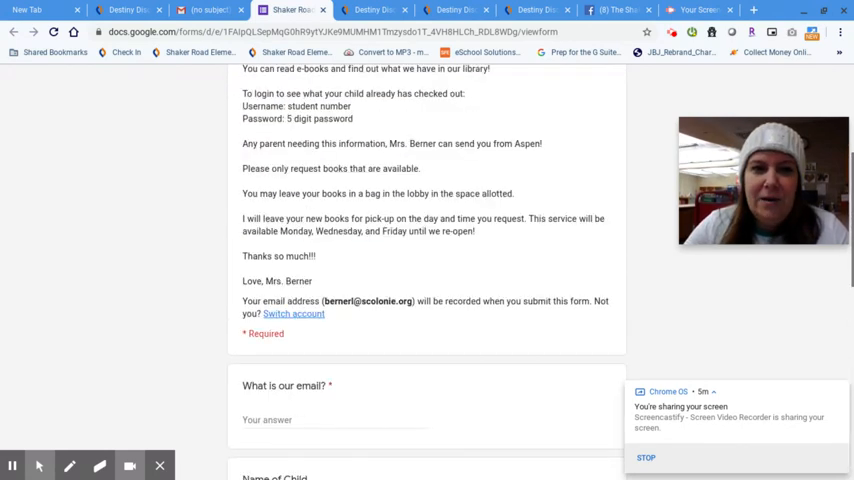
pyautogui.scroll(3)
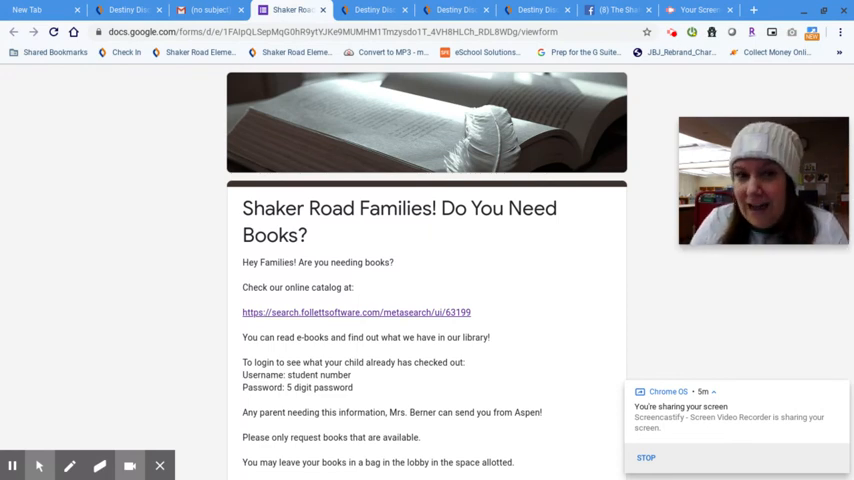
pyautogui.moveTo(588, 398)
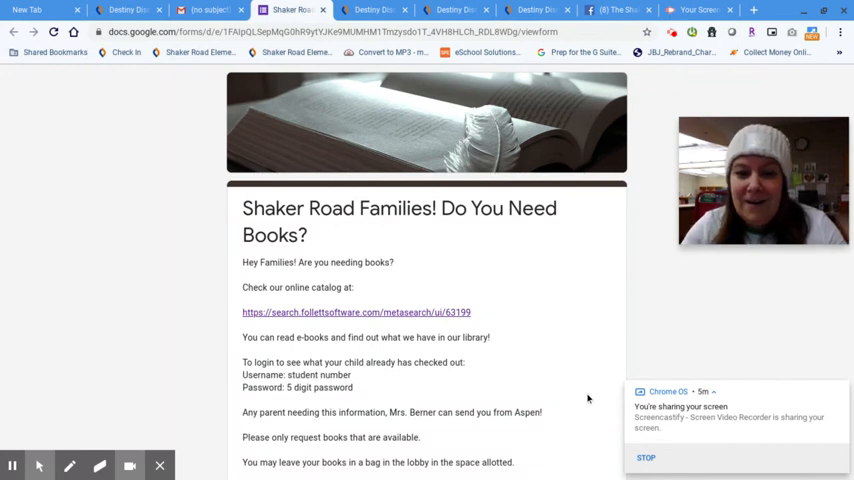